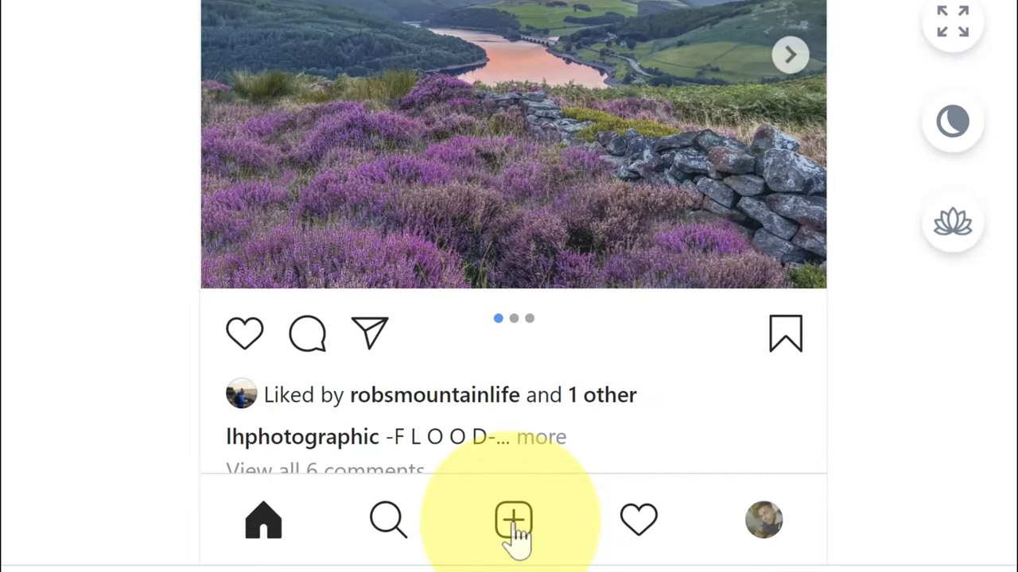
Step: Leave the Inssist feed preview for a new Chrome tab on the Google start page
click(513, 520)
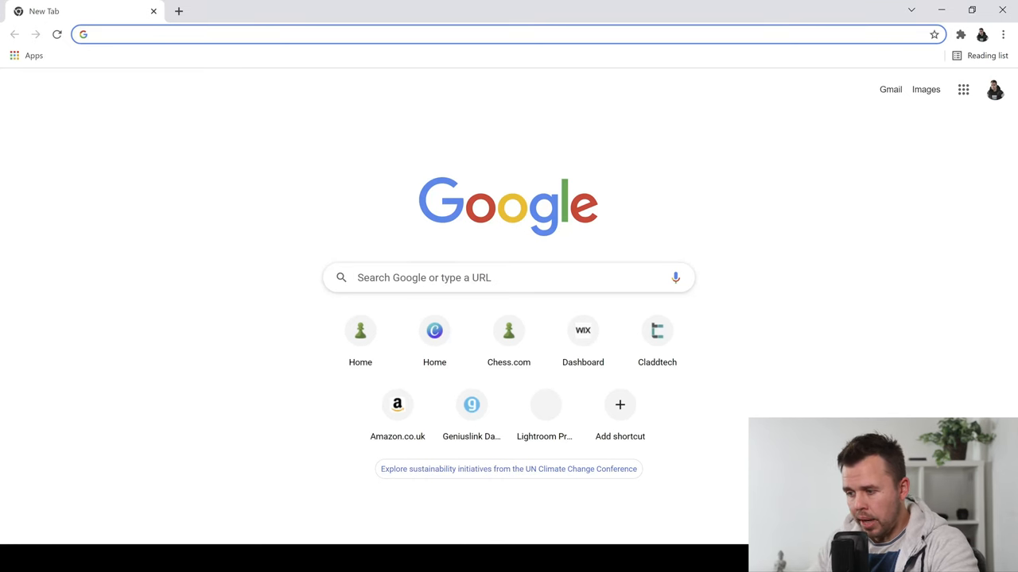
Step: Search Google for 'inssist' and scroll to the Chrome Web Store listing
text(inssist)
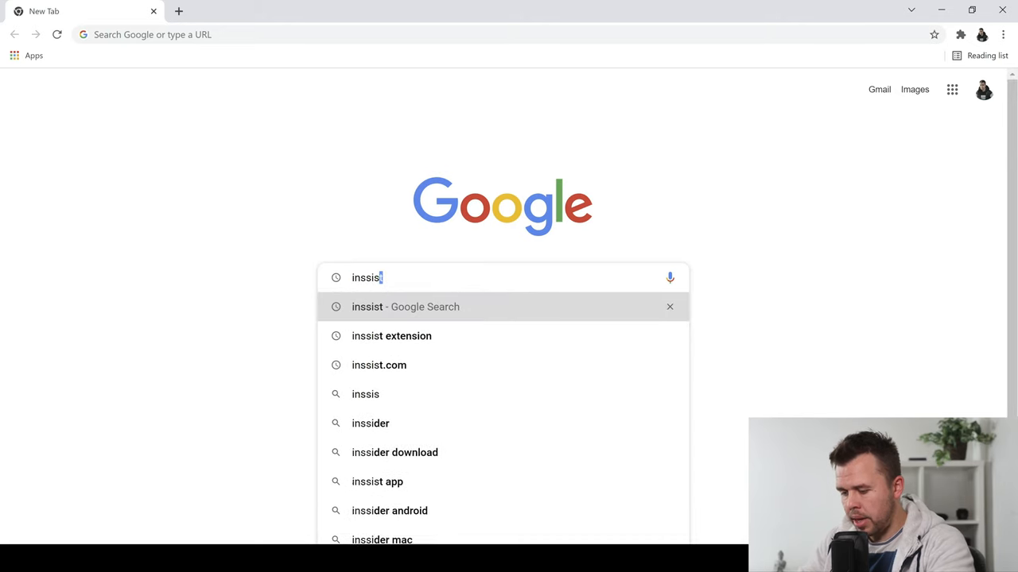
click(405, 306)
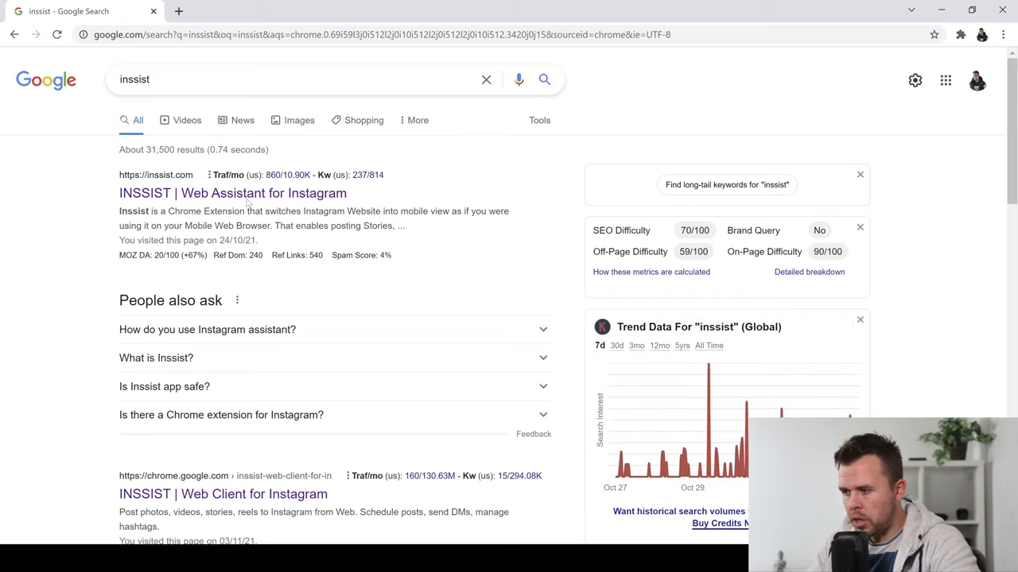
scroll(down, 3)
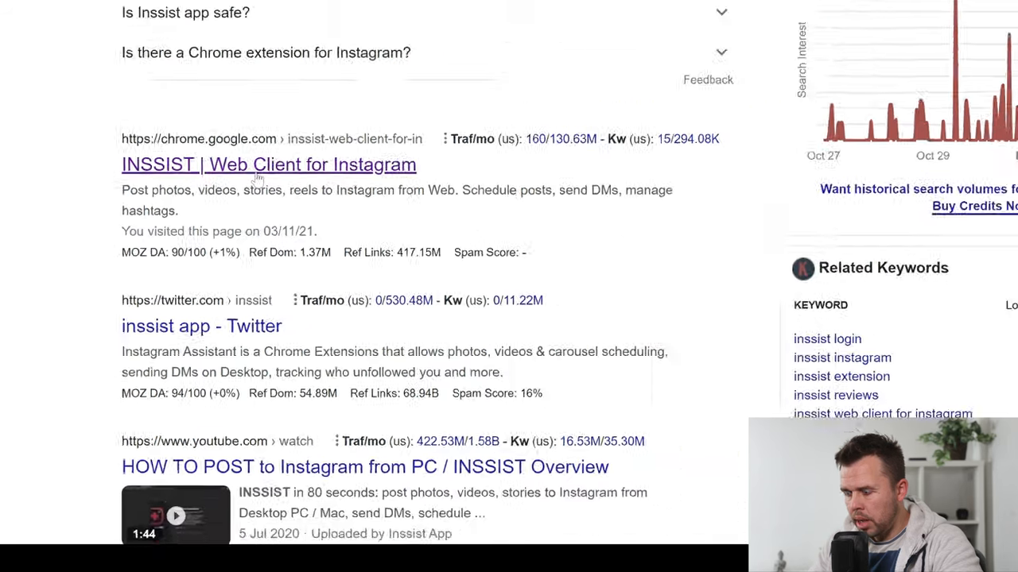
Step: Install Inssist from its Chrome Web Store listing and launch it from the extensions menu
click(267, 165)
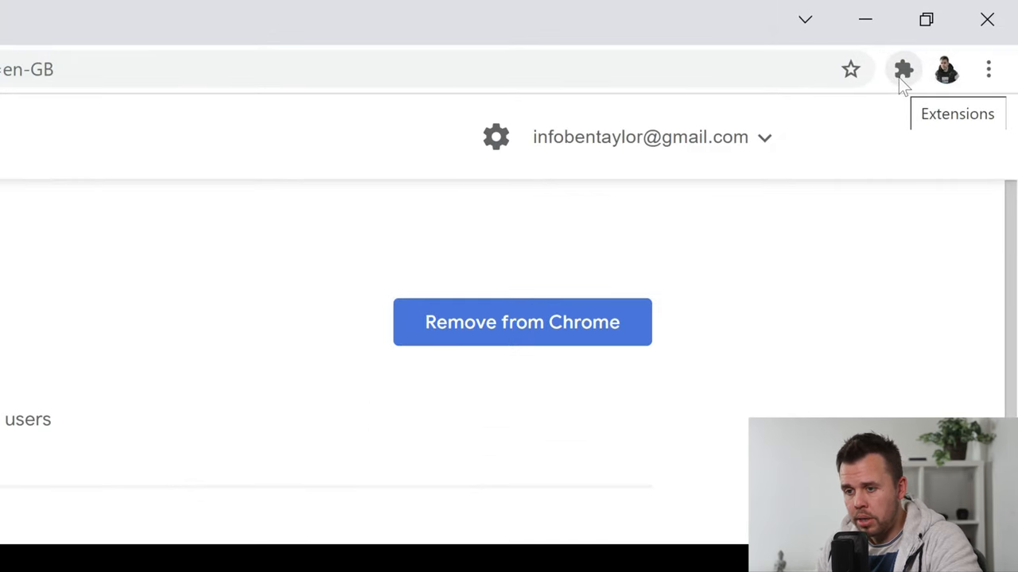
click(902, 69)
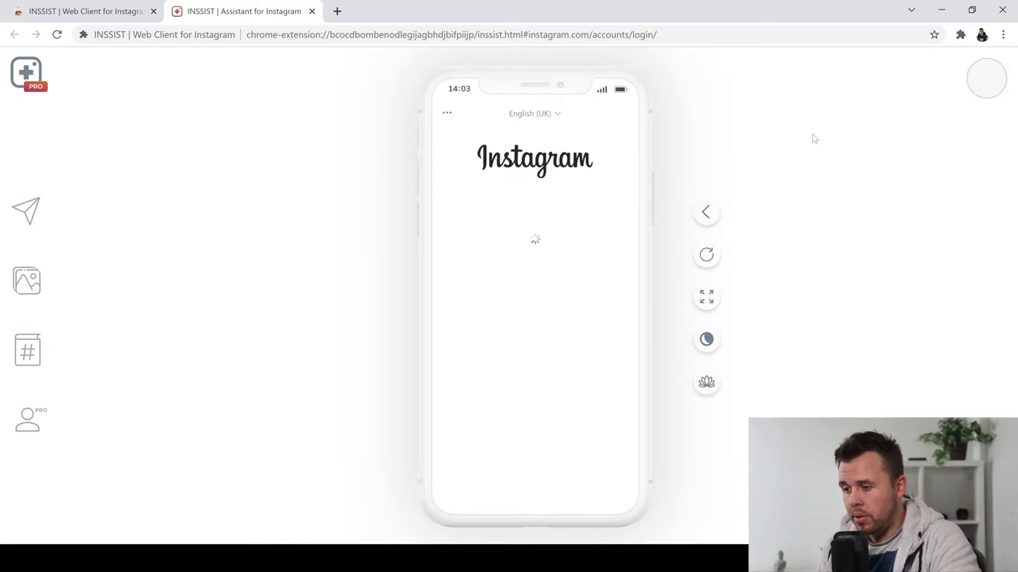
mouse_move(588, 174)
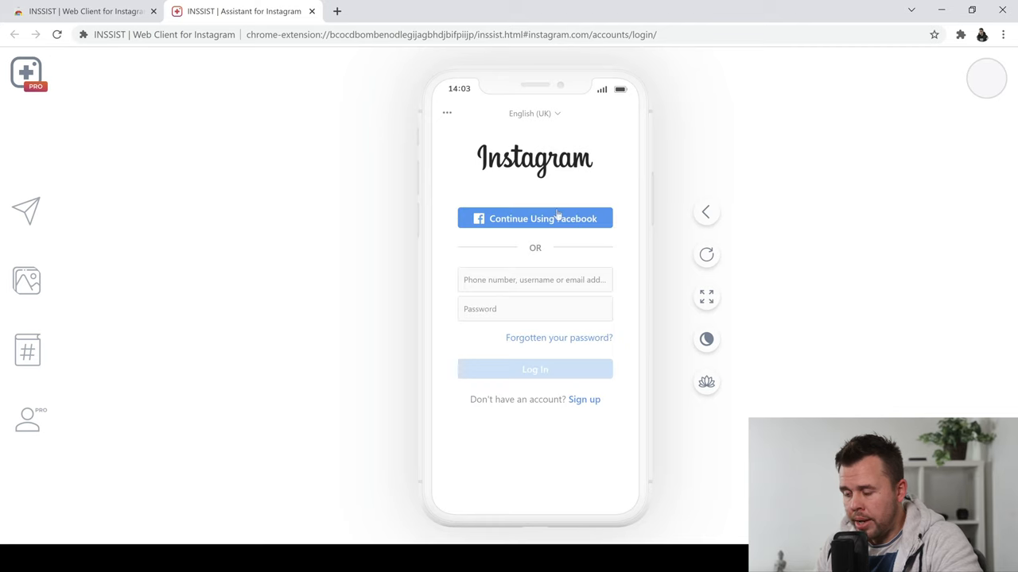
Step: Log in to Instagram in Inssist with a saved account's credentials
click(534, 279)
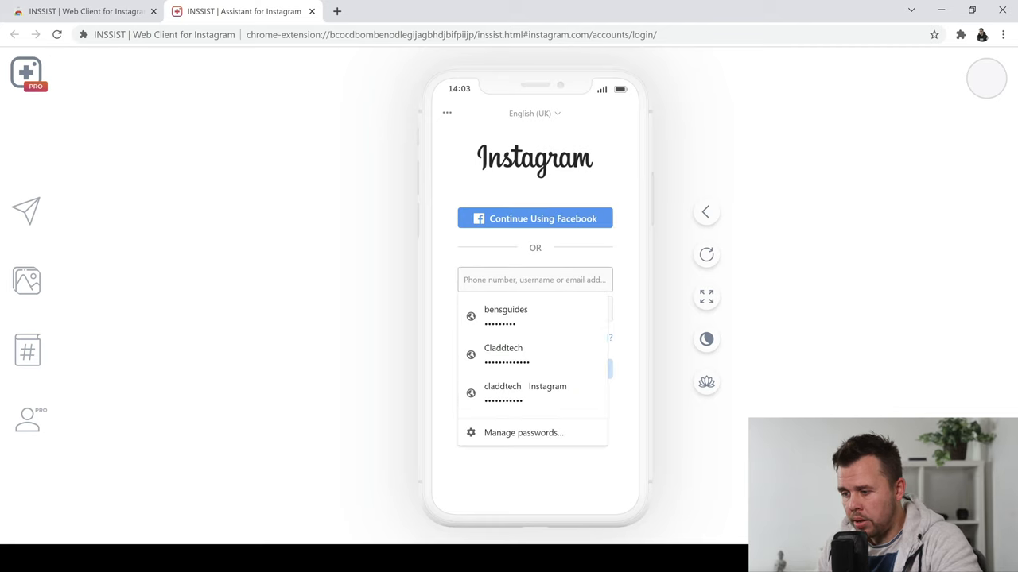
click(506, 315)
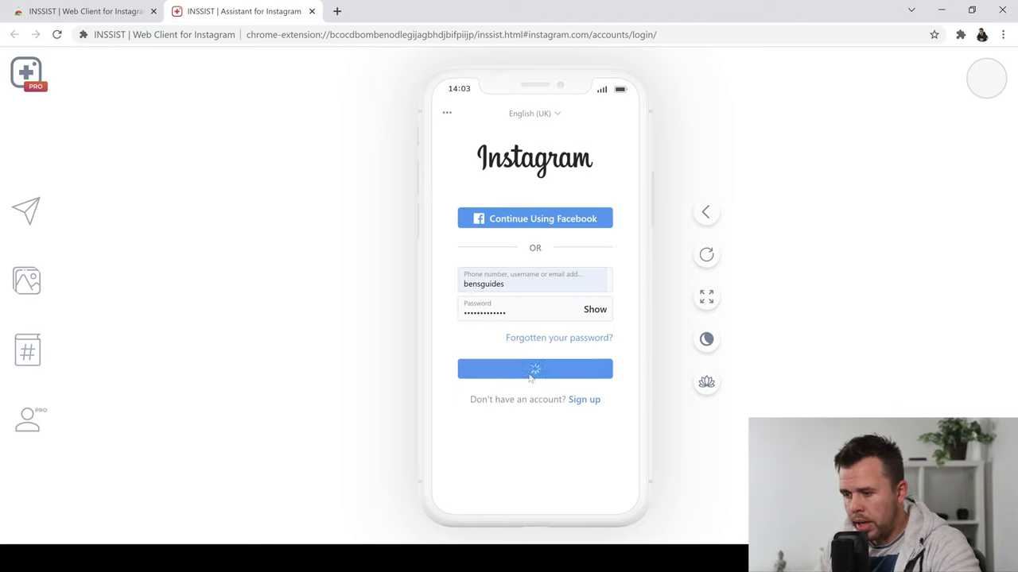
click(534, 369)
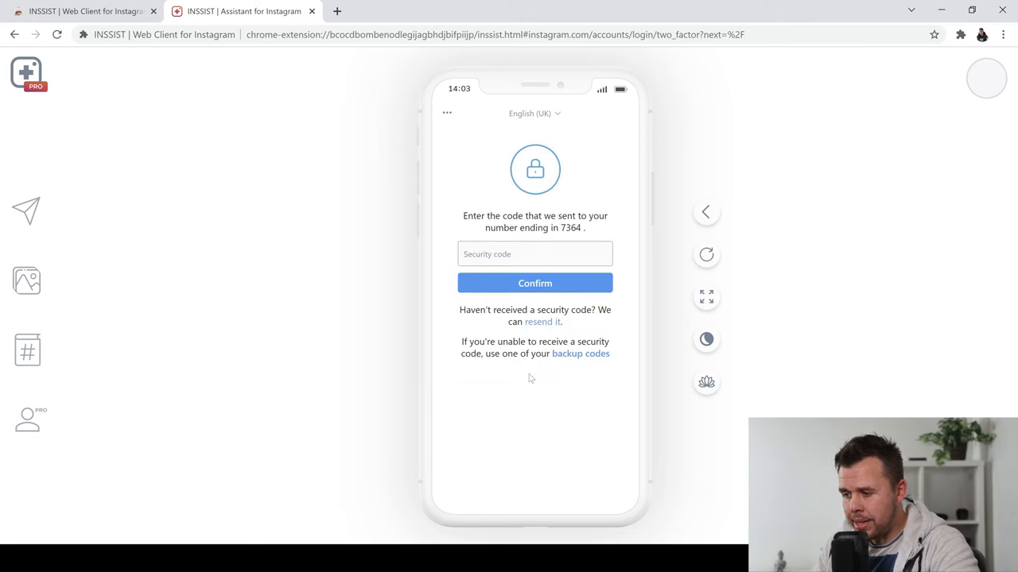
Step: Resend the security code, enter it, and confirm two-factor verification
click(534, 254)
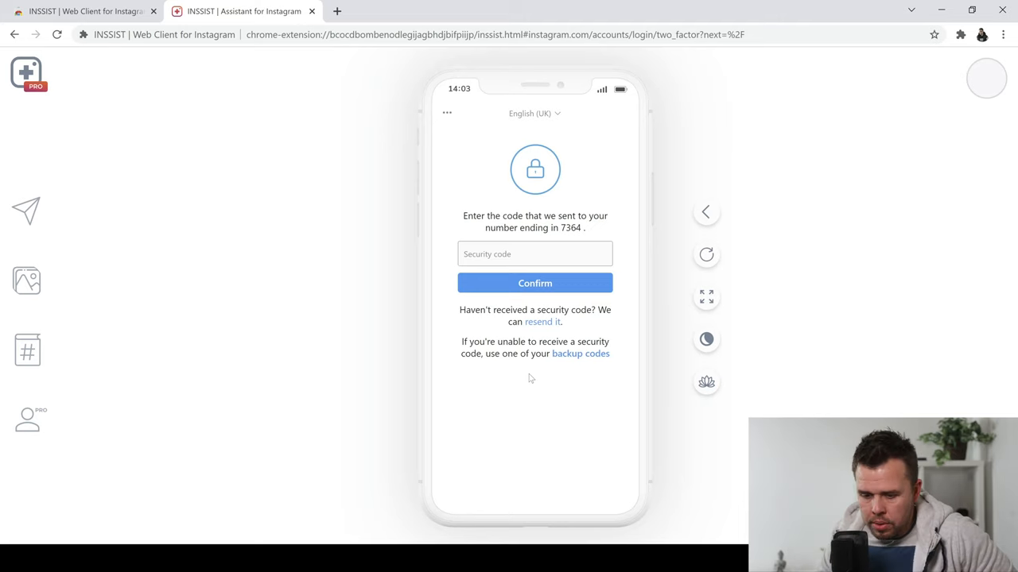
click(535, 253)
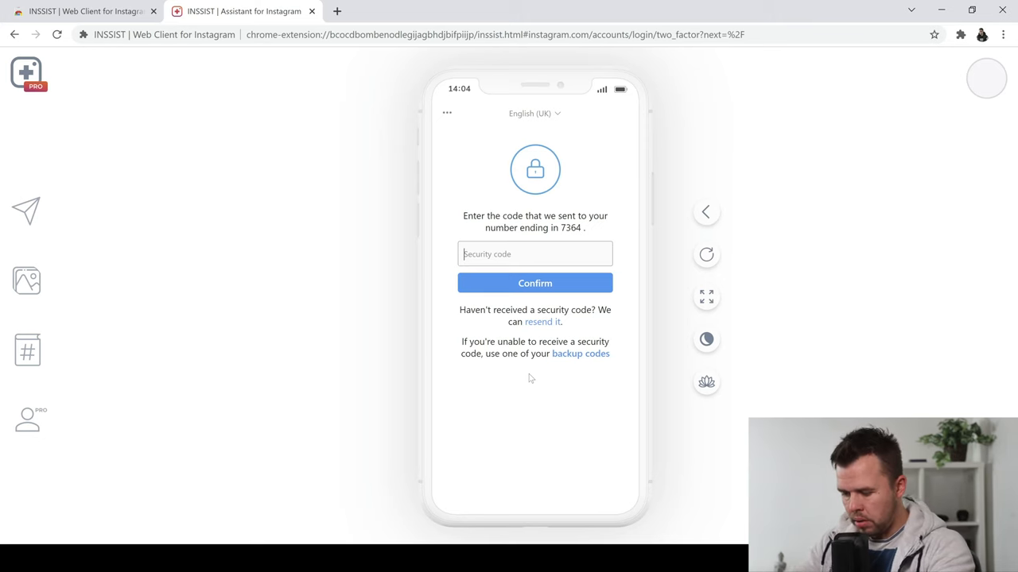
click(542, 322)
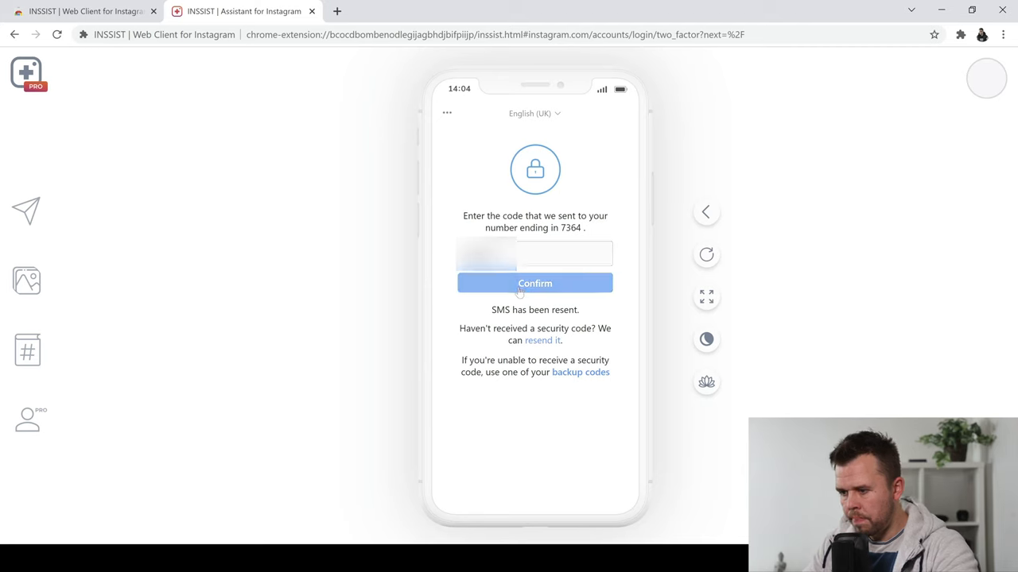
click(534, 283)
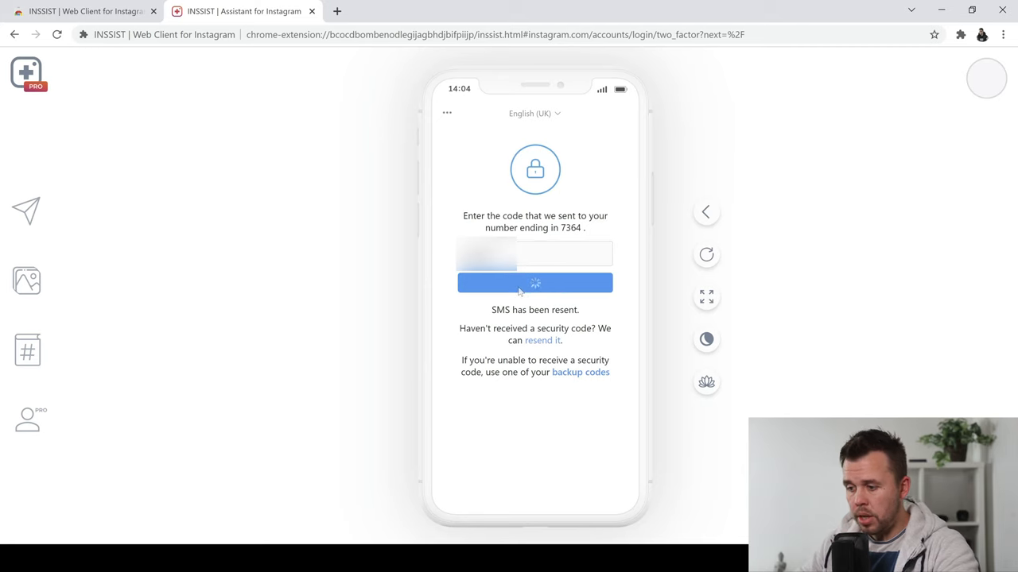
click(534, 283)
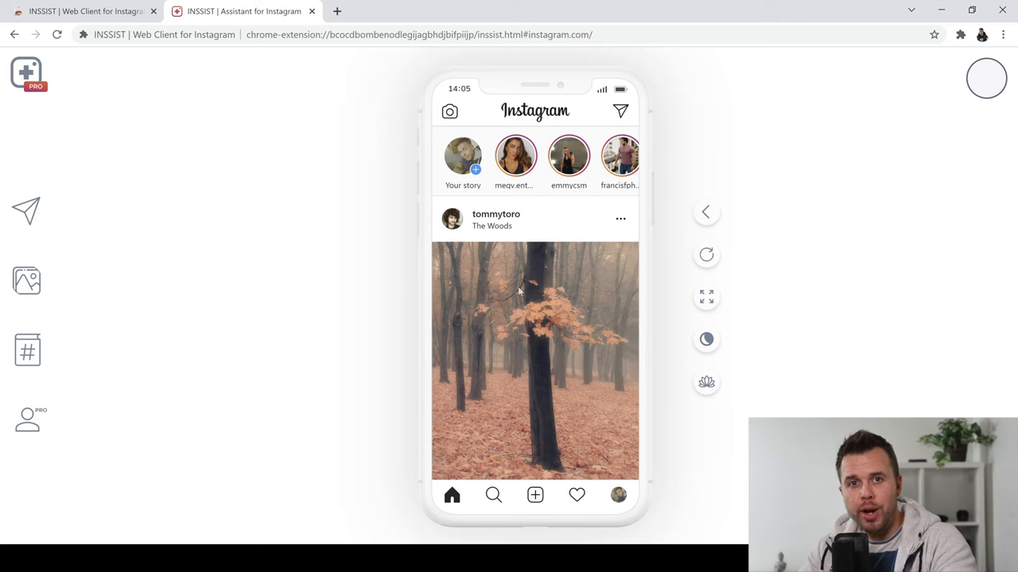
mouse_move(91, 204)
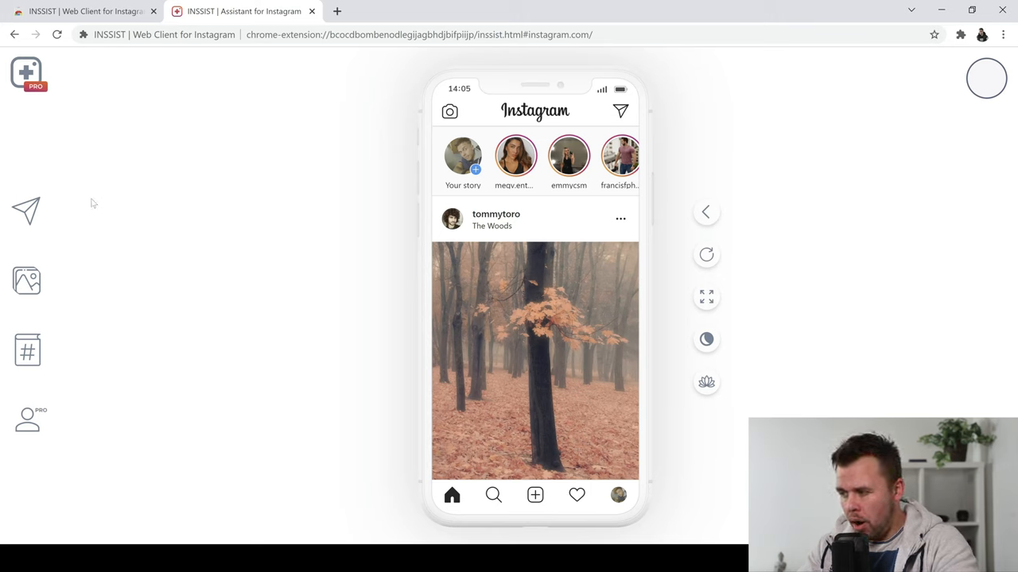
mouse_move(27, 211)
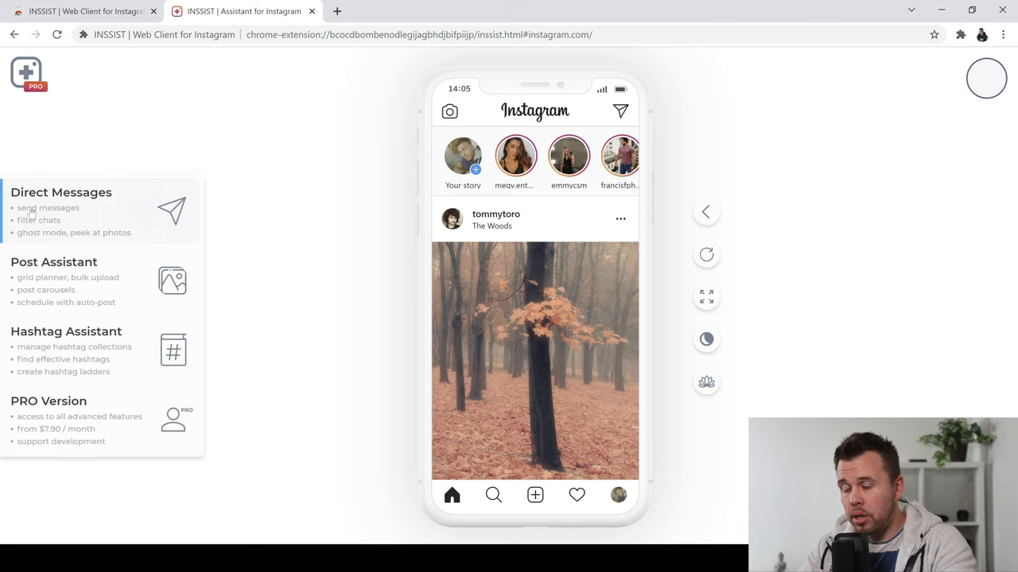
Step: Browse Direct Messages and Post Assistant, then view Tag Assistant ladder hashtag suggestions
click(61, 193)
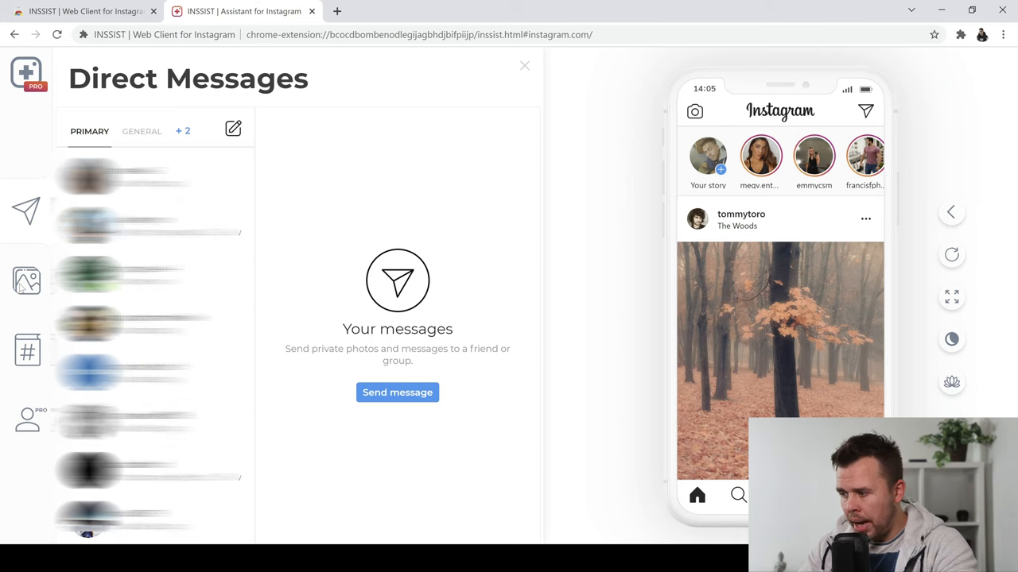
click(26, 280)
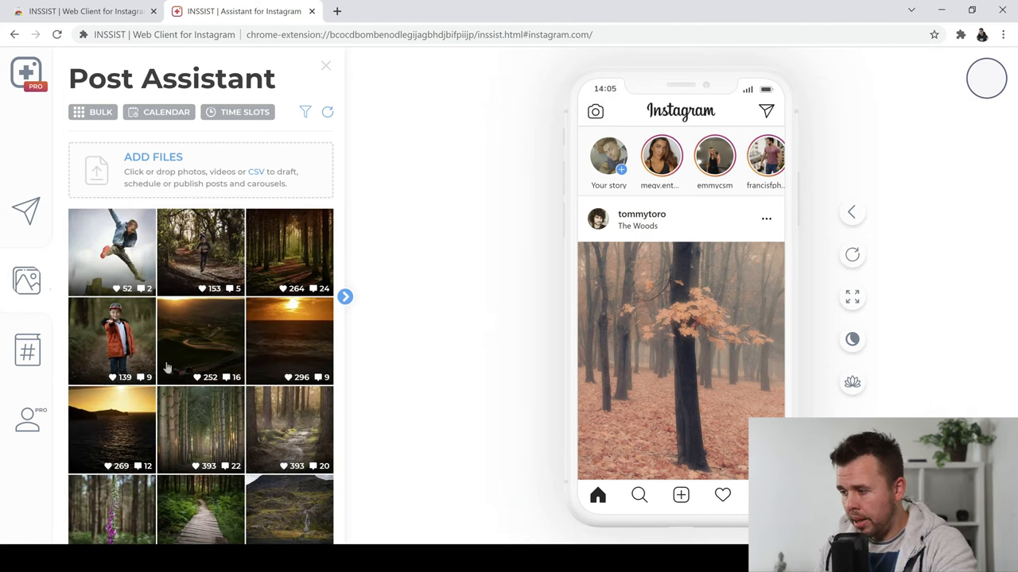
mouse_move(211, 356)
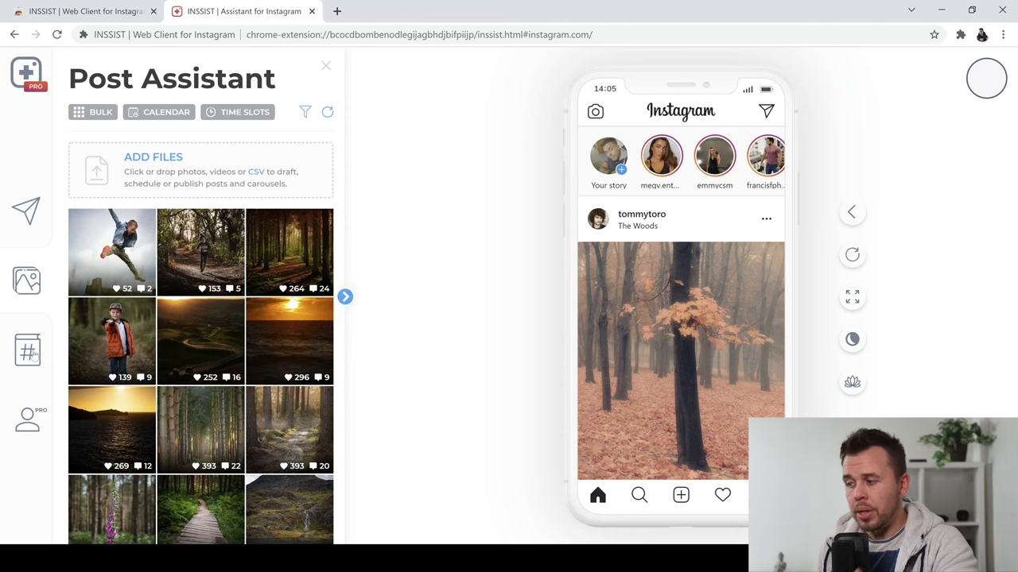
click(27, 351)
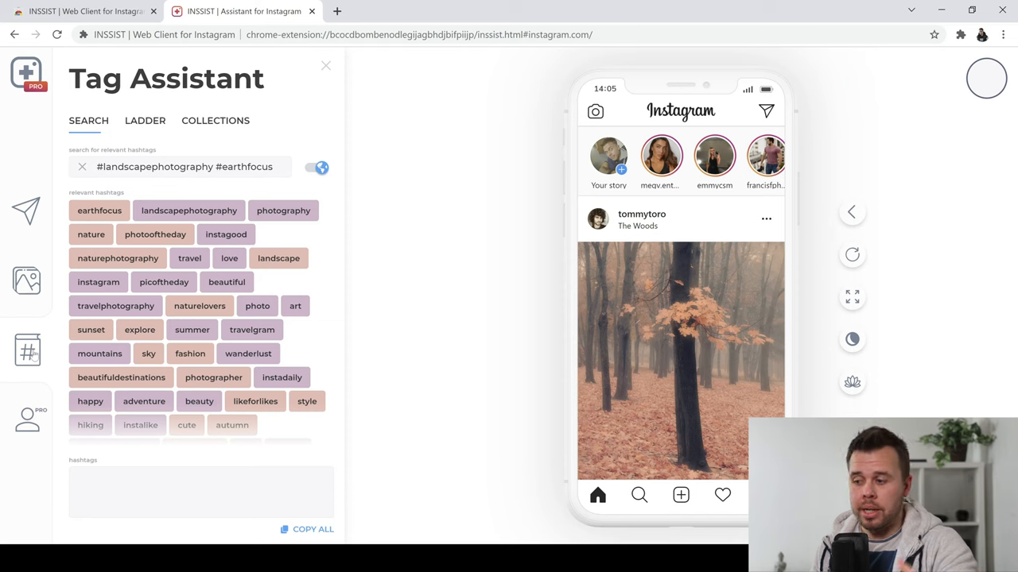
mouse_move(74, 295)
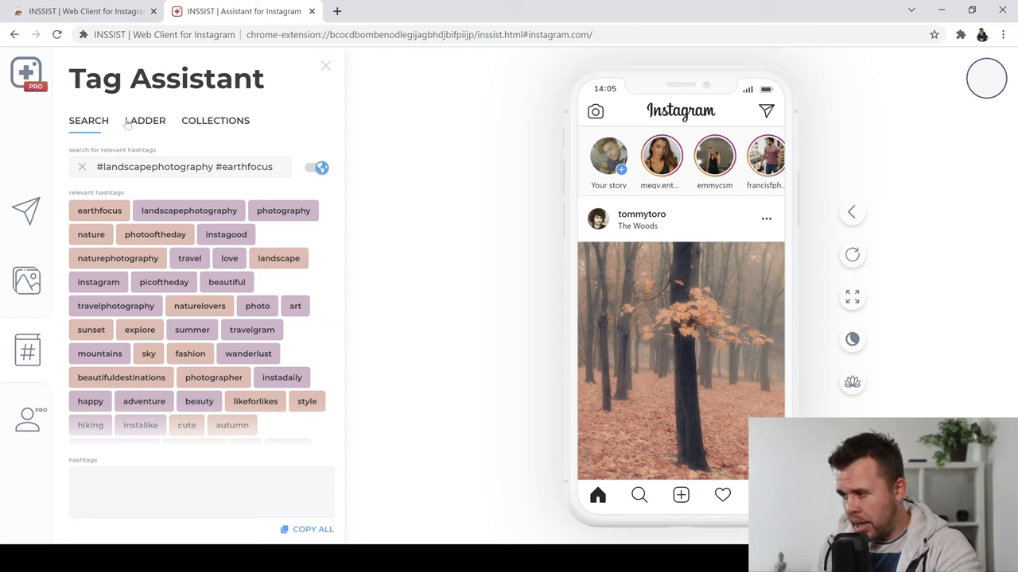
click(144, 120)
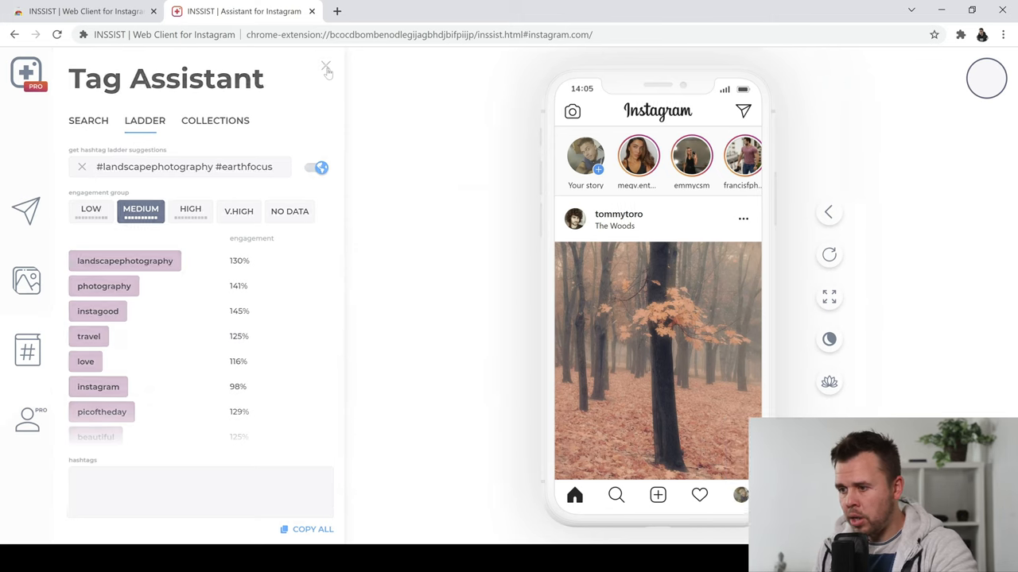
Step: Close the hashtag assistant panel and bring up the new-post menu
click(325, 66)
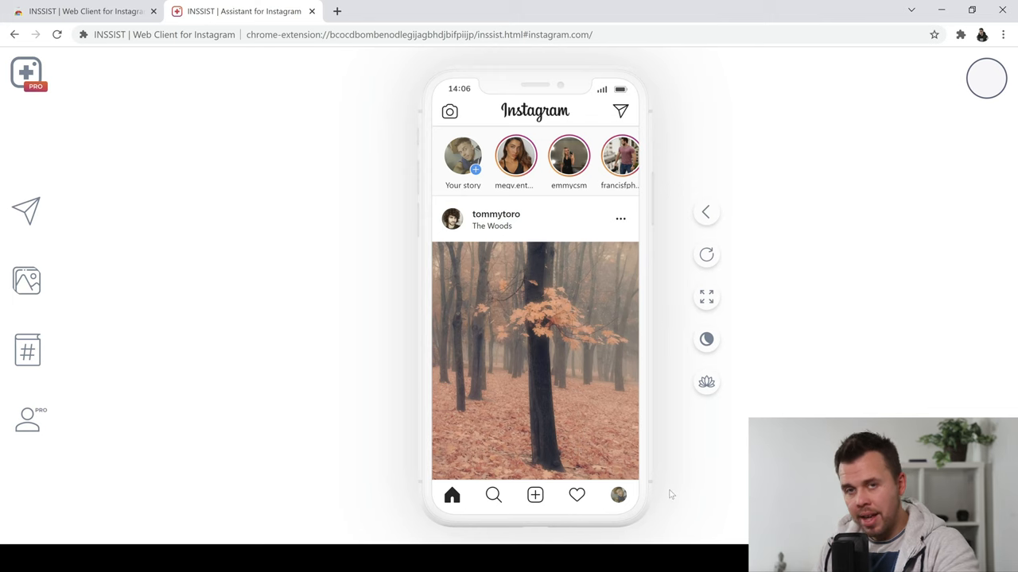
mouse_move(100, 256)
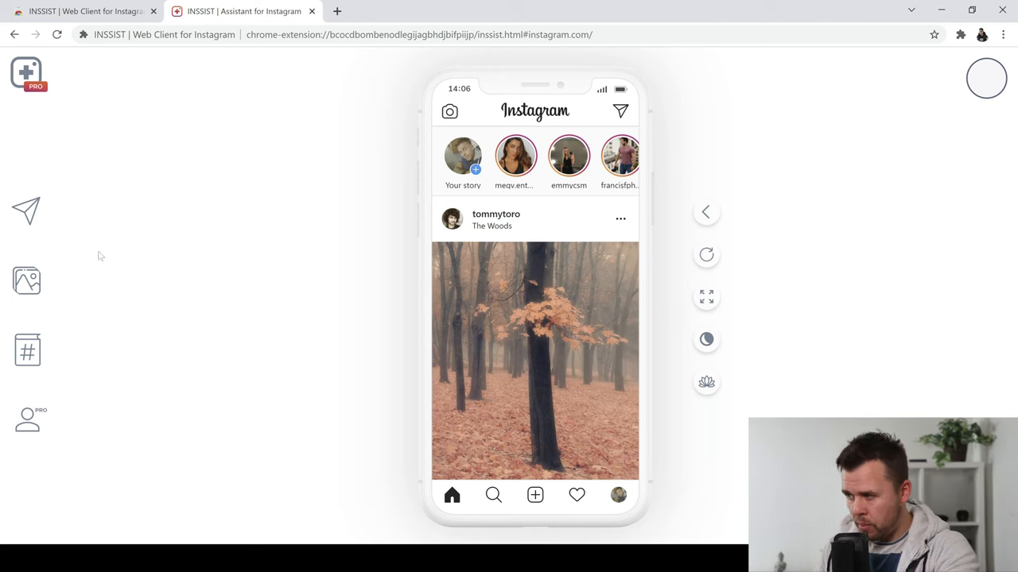
mouse_move(367, 223)
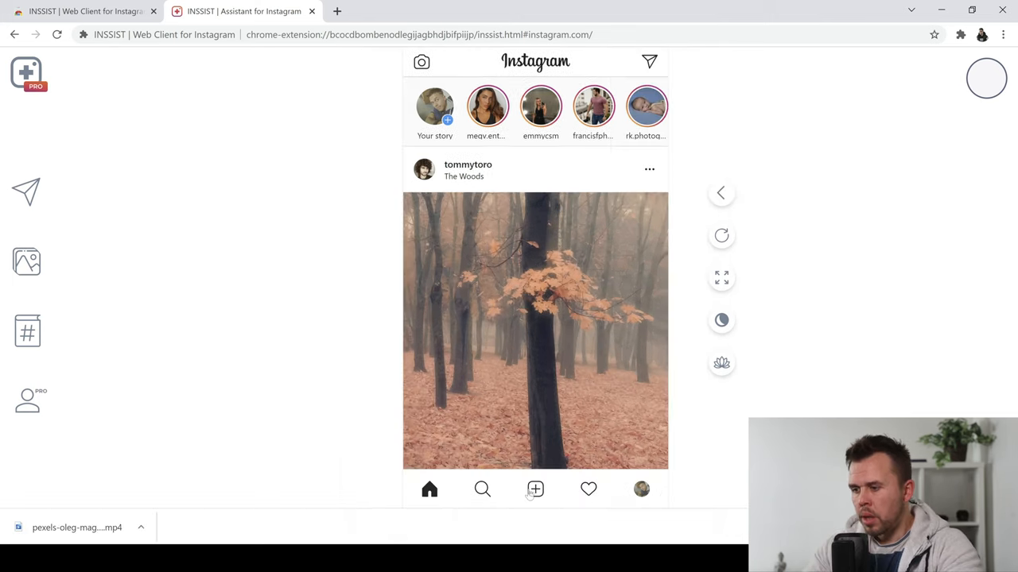
click(535, 489)
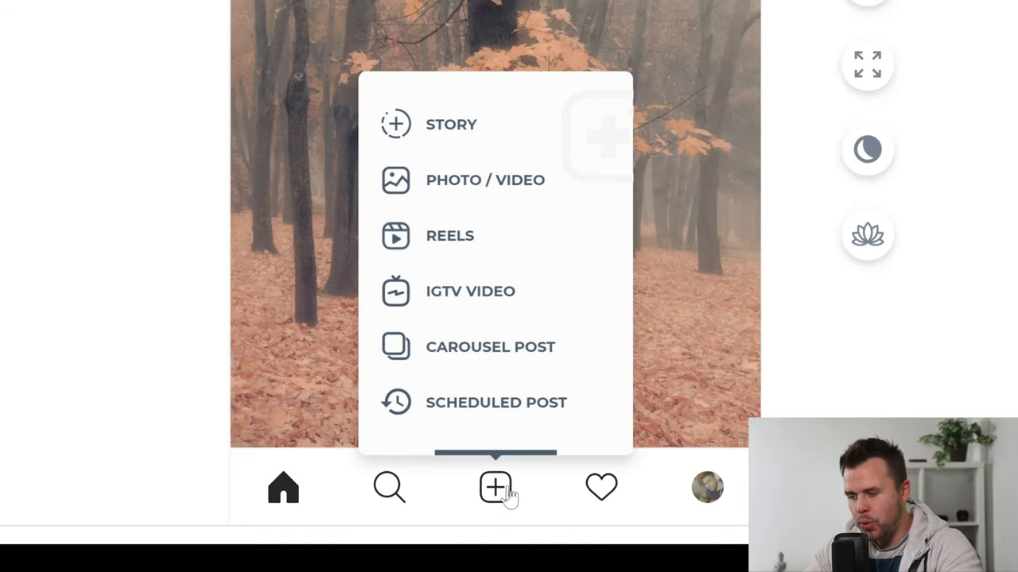
mouse_move(453, 243)
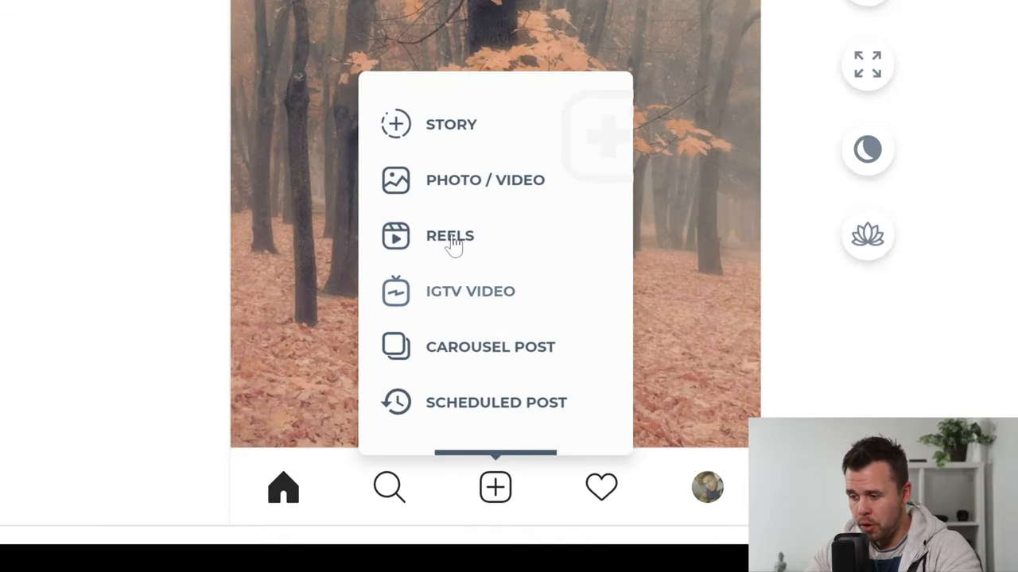
mouse_move(453, 242)
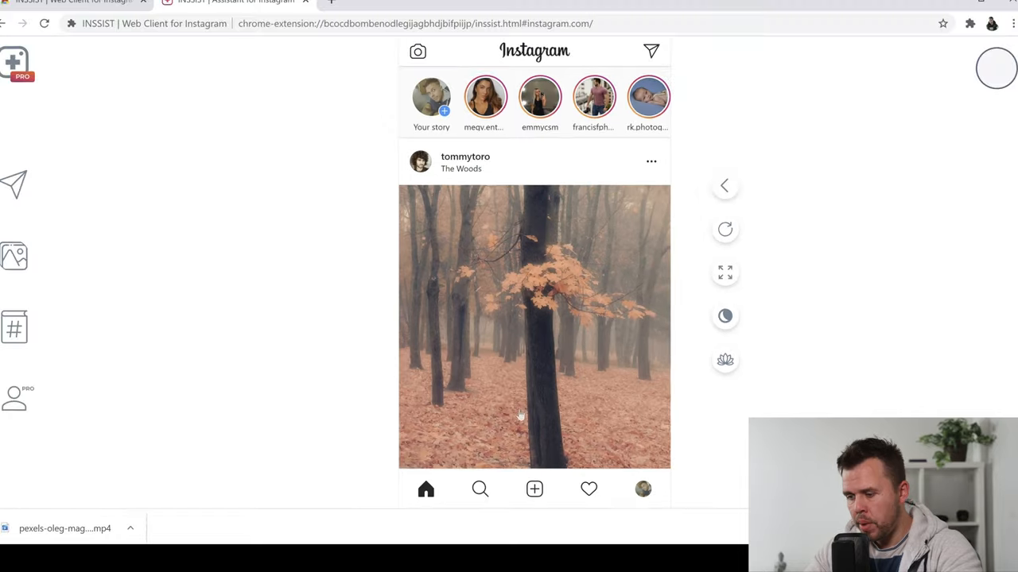
click(534, 489)
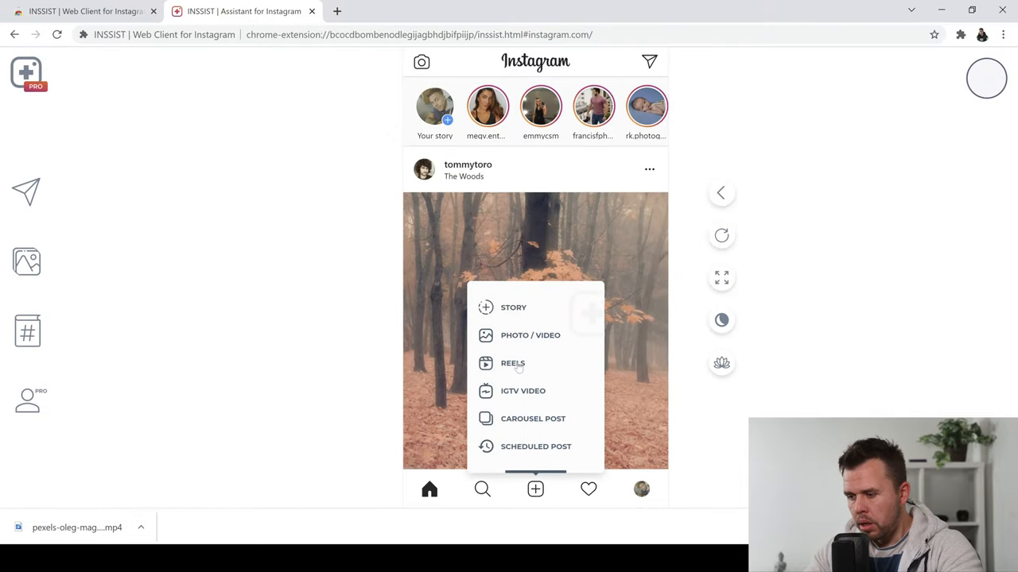
Step: Load the 'reel' video from Instagram Folder into a new Reel
click(530, 335)
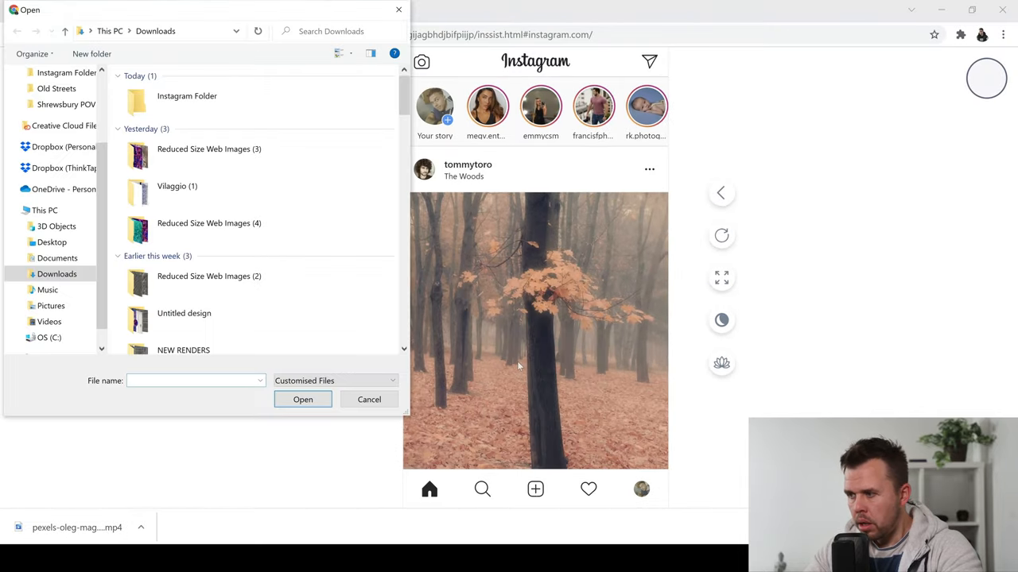
double_click(187, 102)
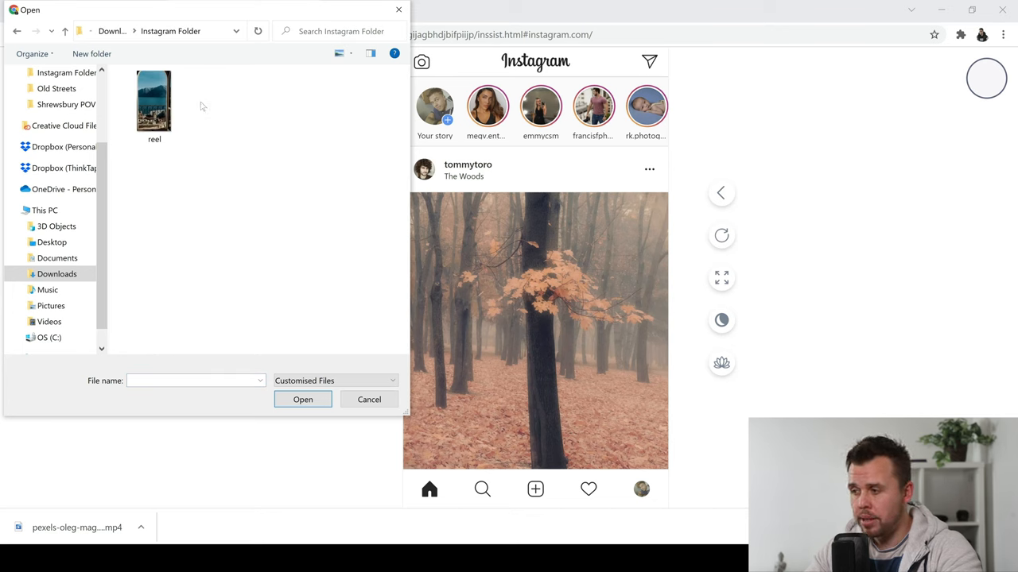
click(153, 101)
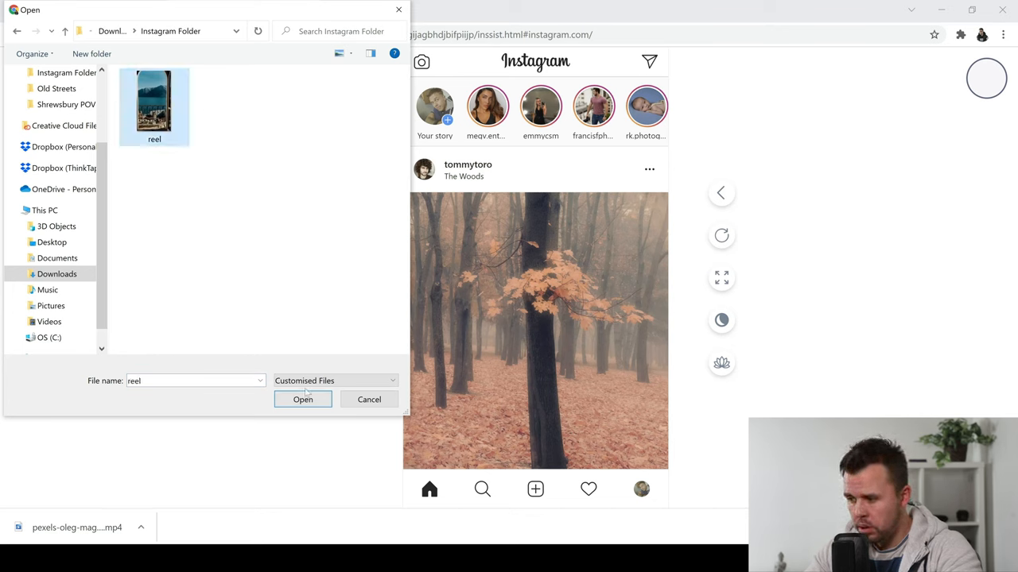
click(302, 399)
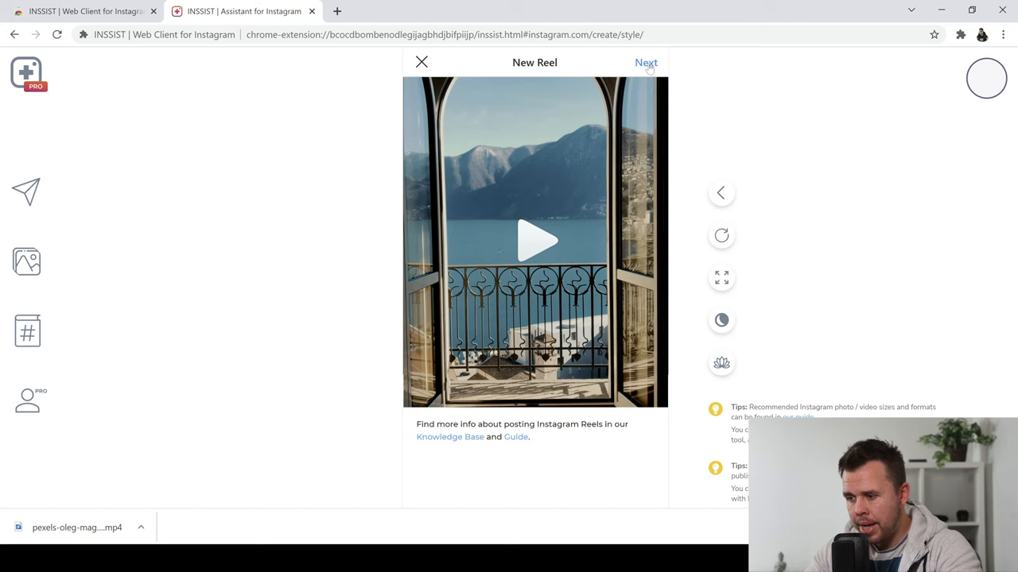
Step: Go to Reel details and choose the fourth auto-cover frame as the cover
click(645, 62)
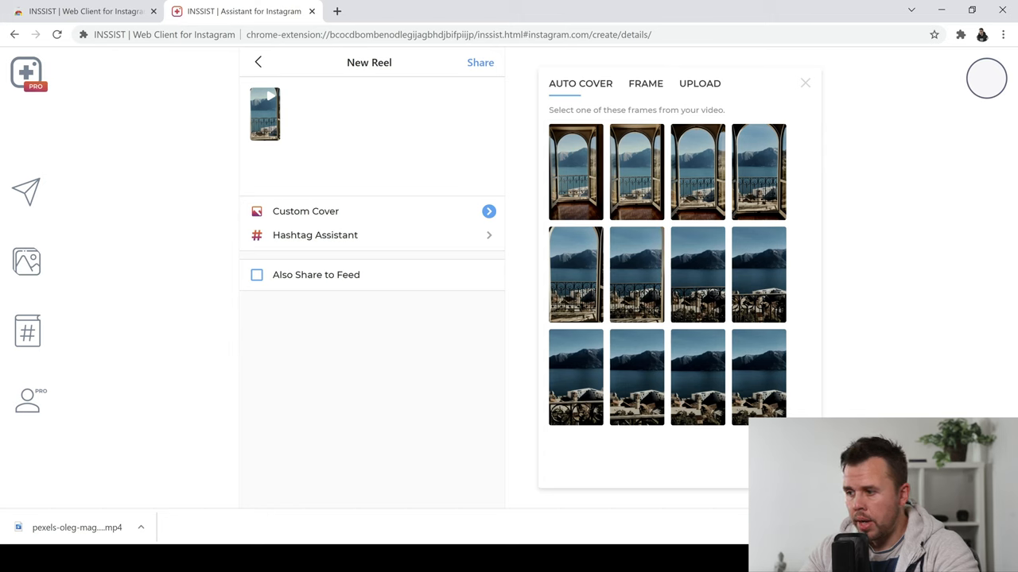
click(575, 172)
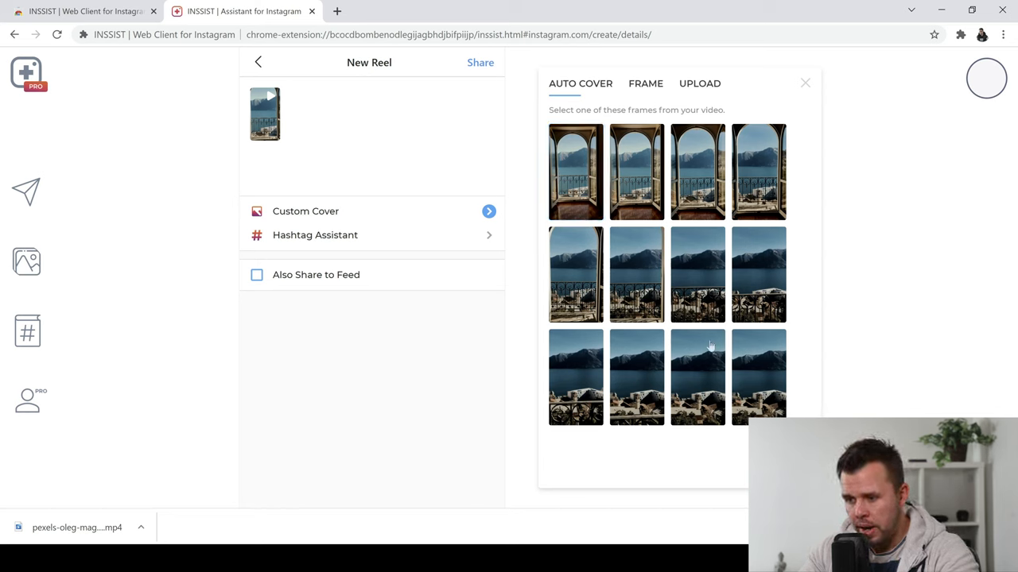
click(636, 172)
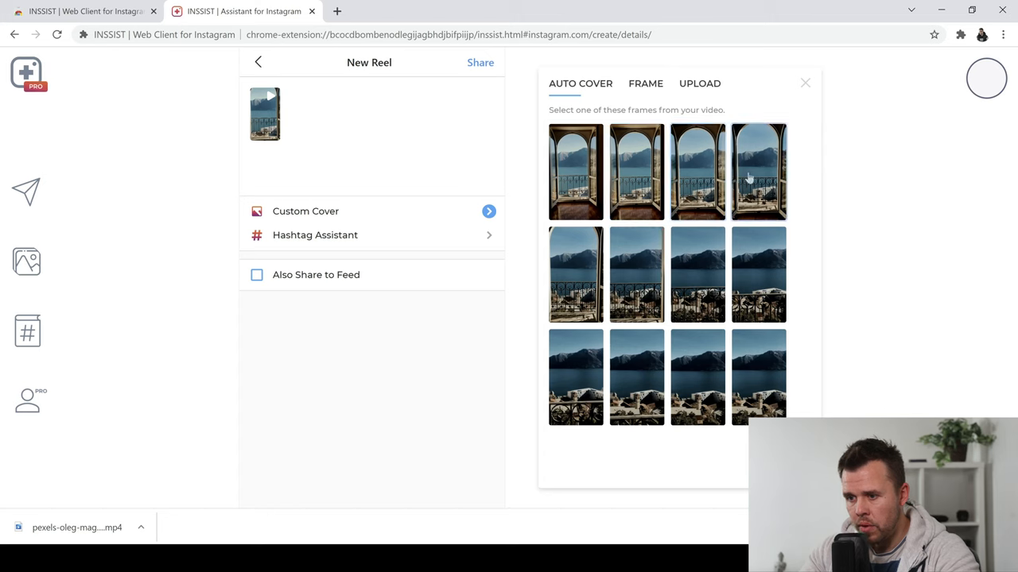
click(757, 172)
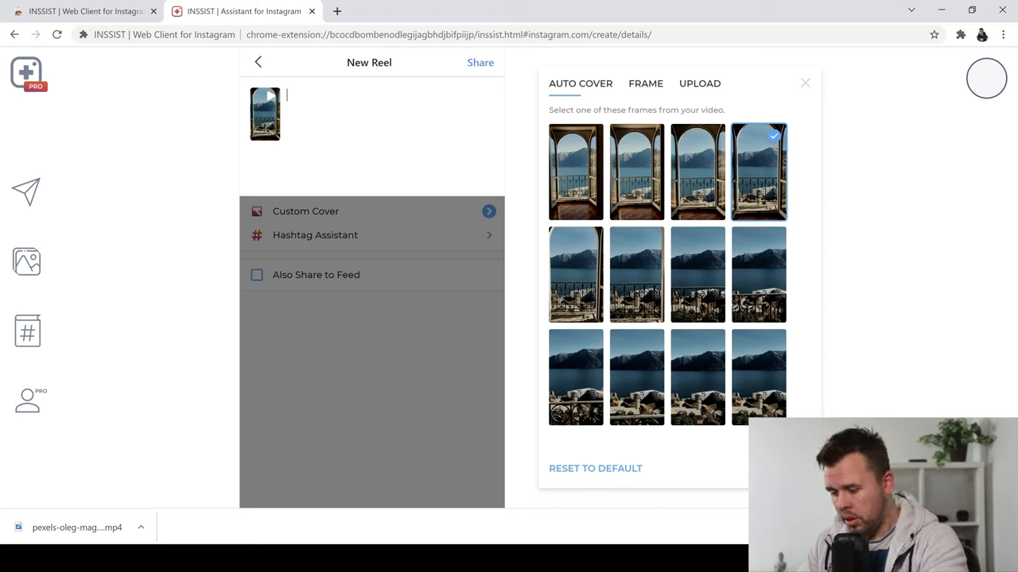
Step: Type the caption 'Room with a view' for the Reel
text(R)
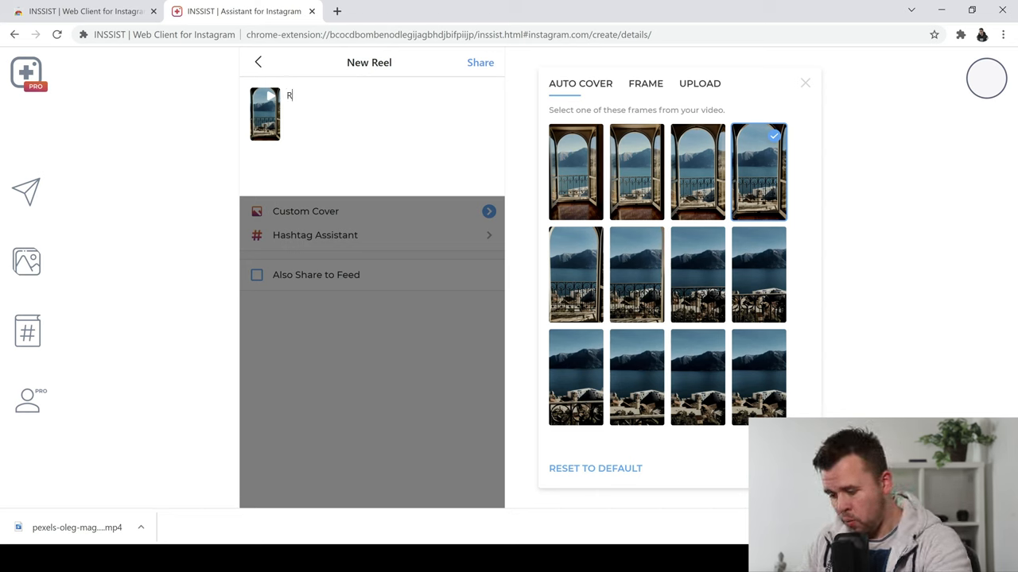
text(oom with a view)
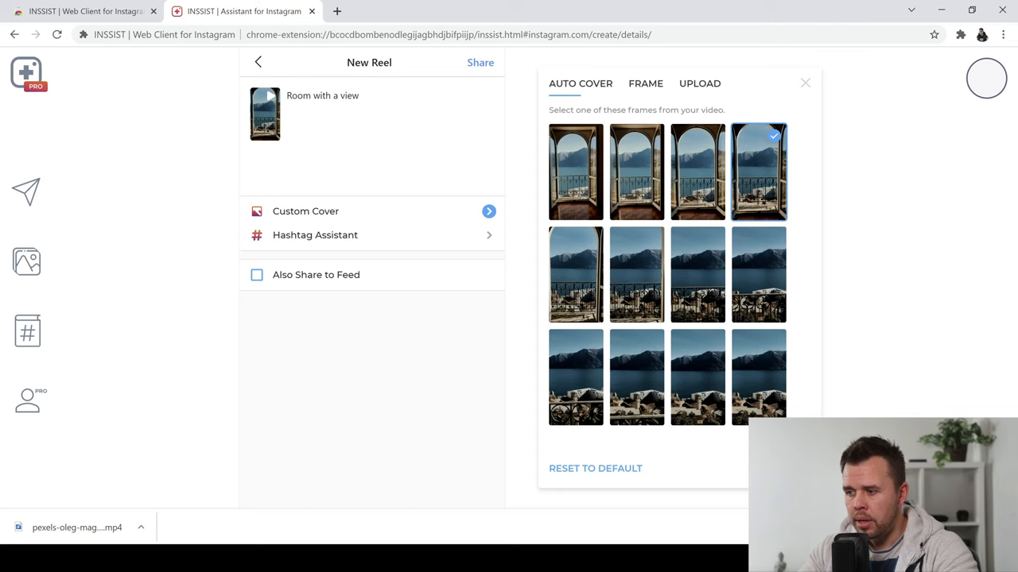
mouse_move(434, 242)
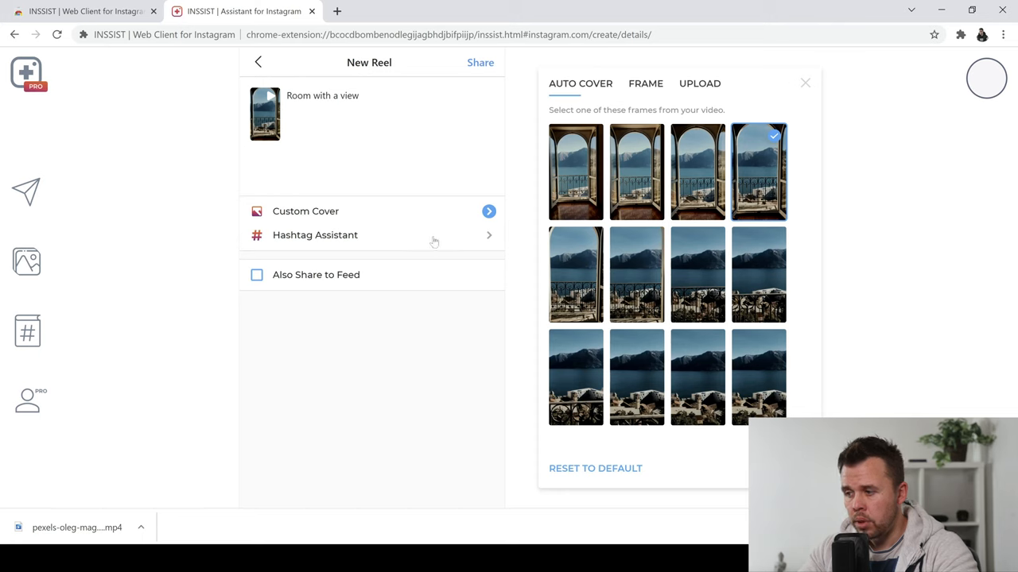
Step: View Ladder hashtag suggestions across High, Very High, then back to Medium engagement
click(314, 234)
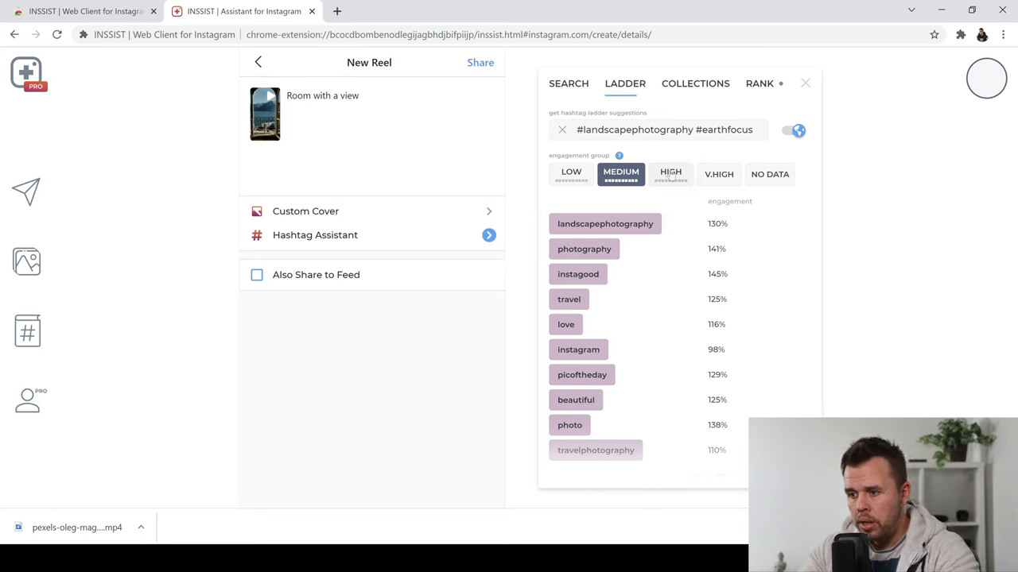
click(670, 174)
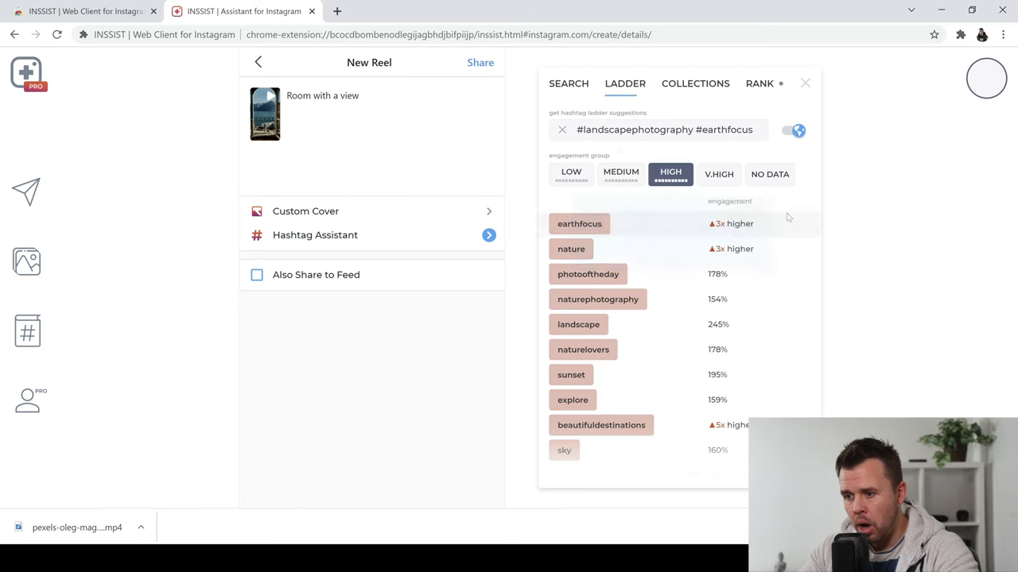
click(717, 174)
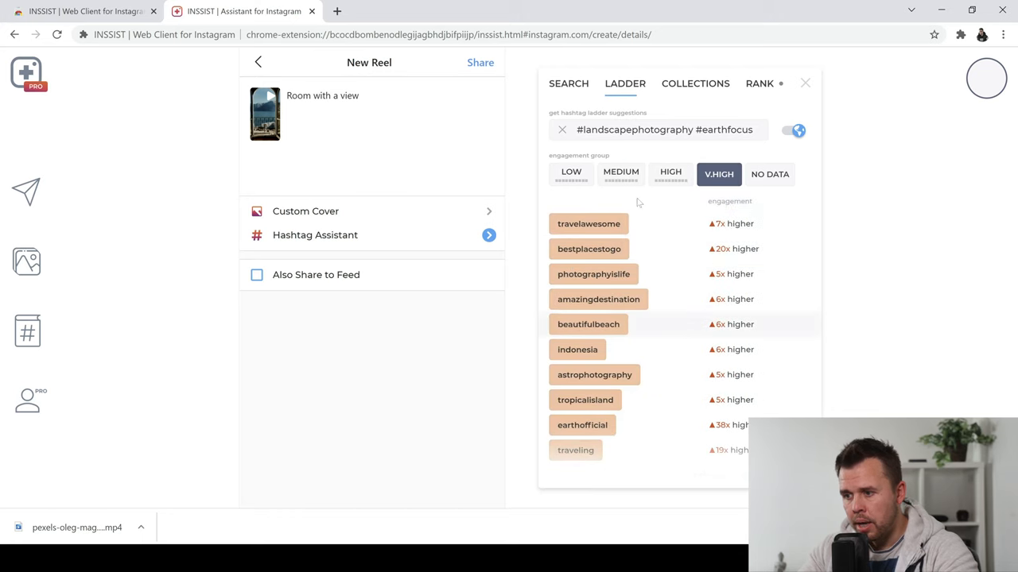
click(620, 172)
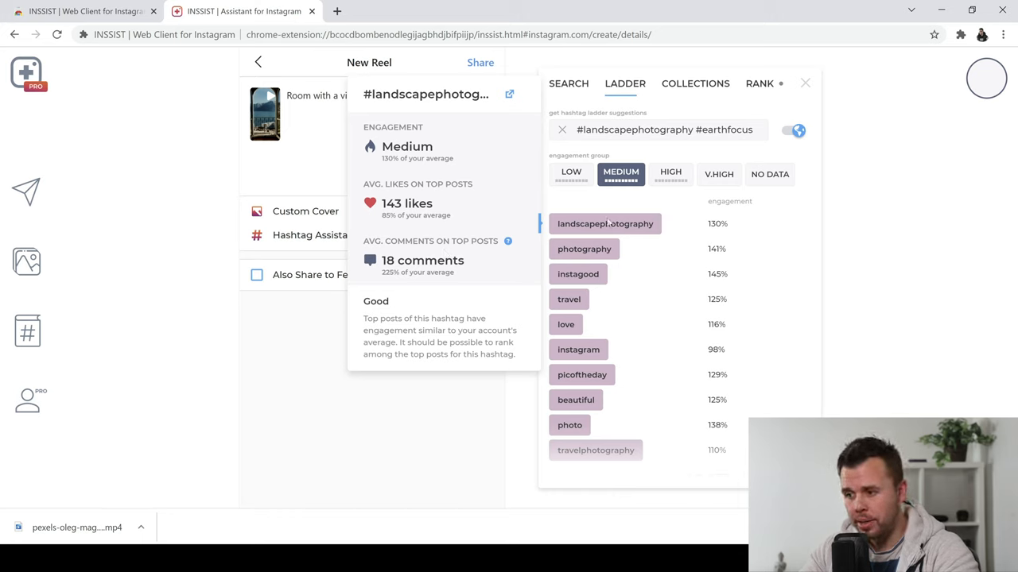
Step: Add #nature to the caption from the High hashtag suggestions in the Ladder tab
click(670, 172)
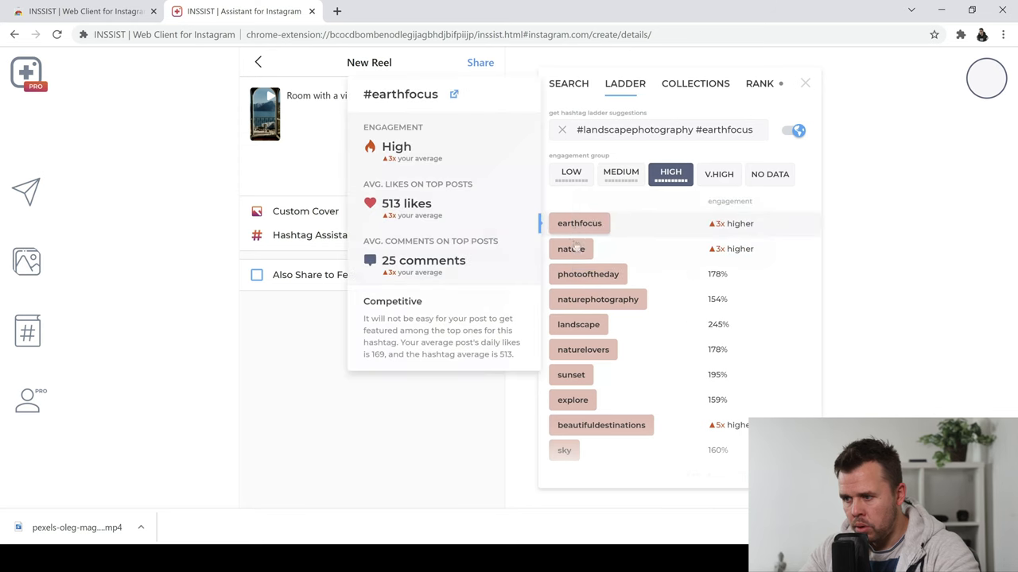
click(571, 248)
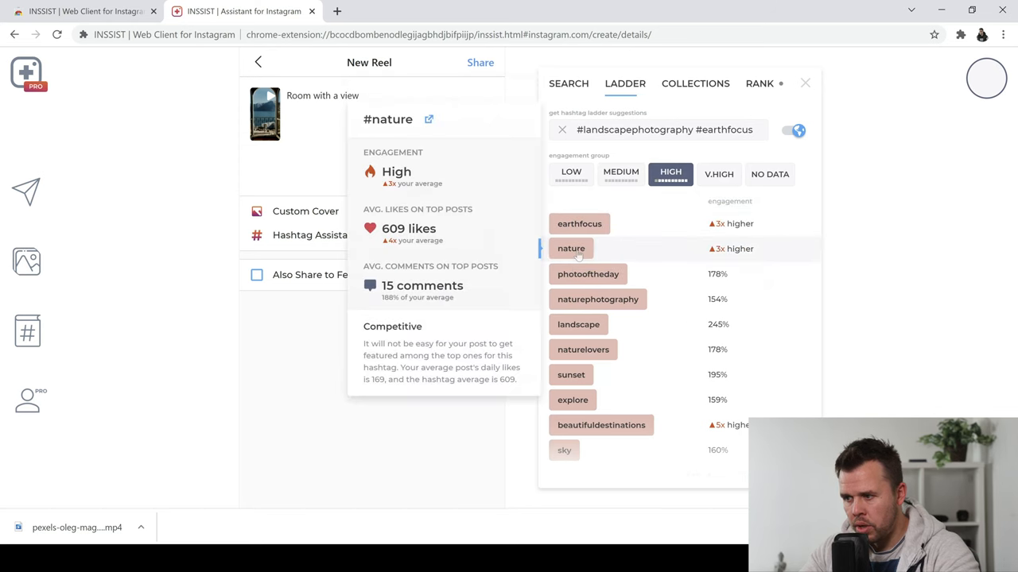
click(571, 248)
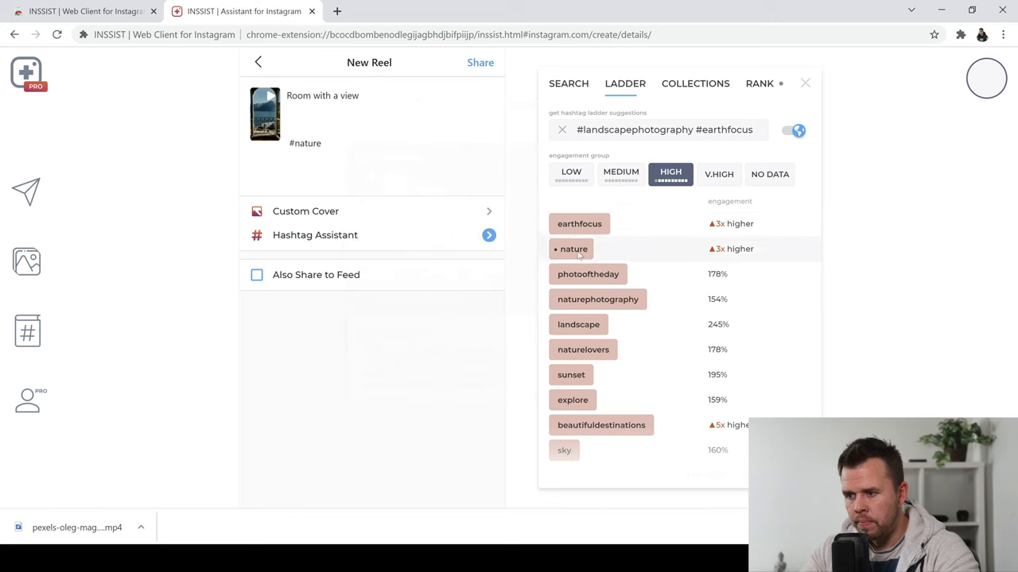
Step: Add #bestplacestogo from the V.High suggestions and start uploading the Reel
click(719, 174)
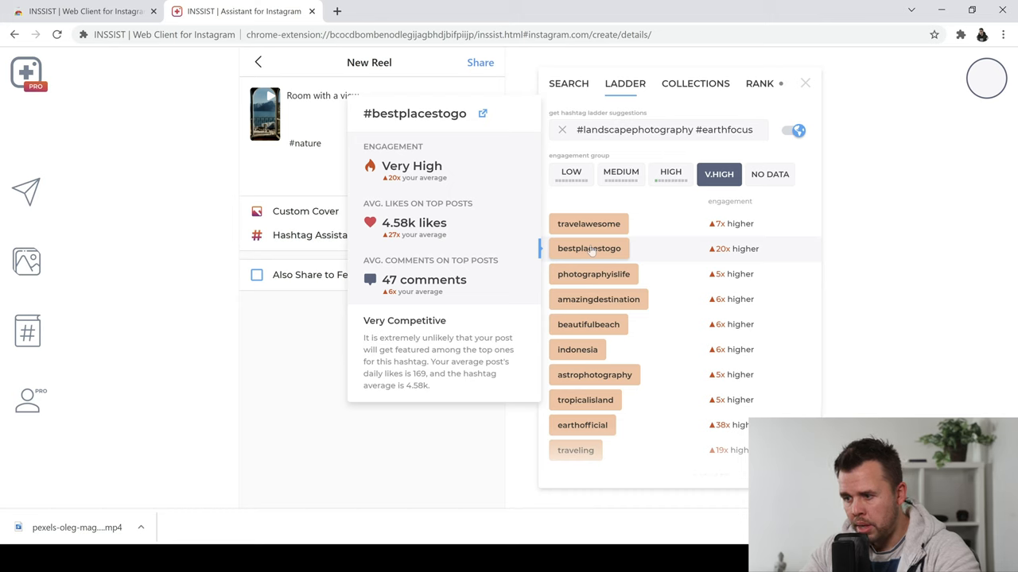
click(589, 248)
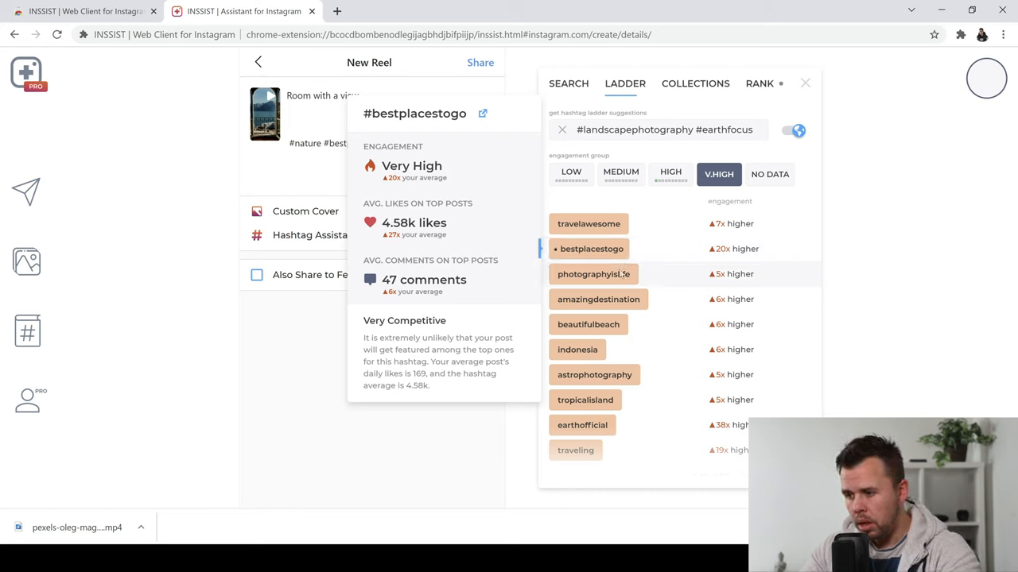
mouse_move(598, 299)
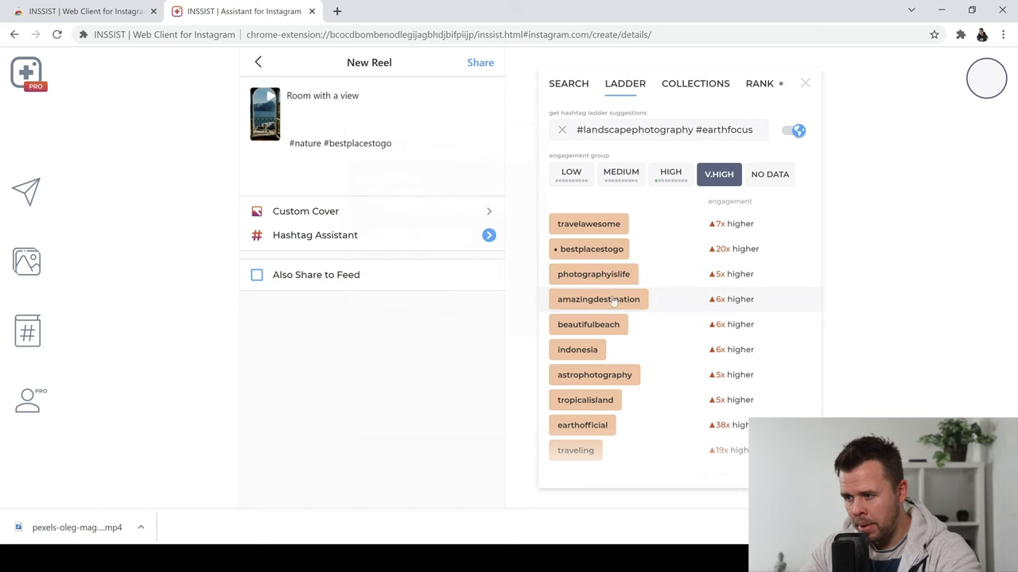
click(598, 299)
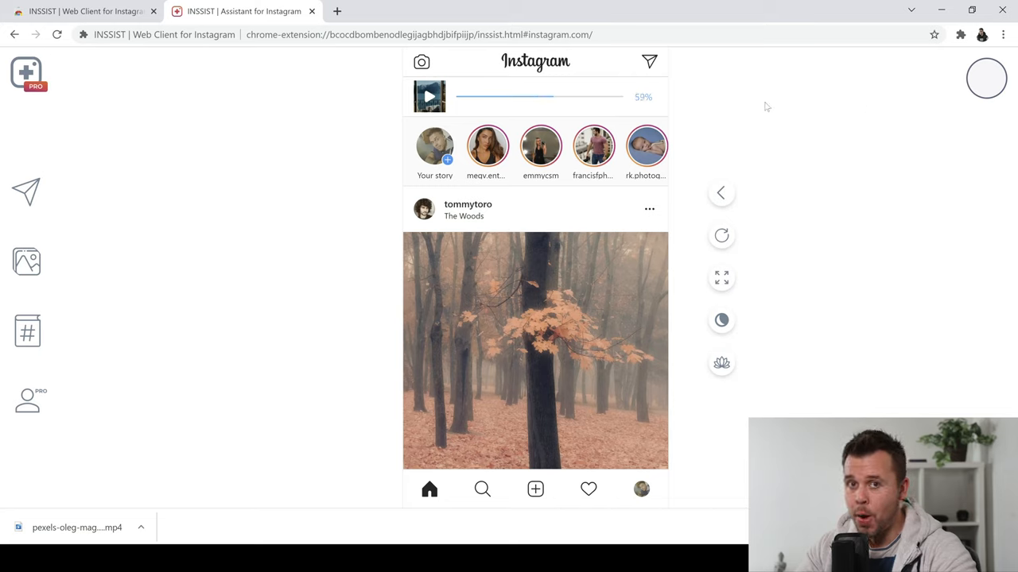
mouse_move(672, 101)
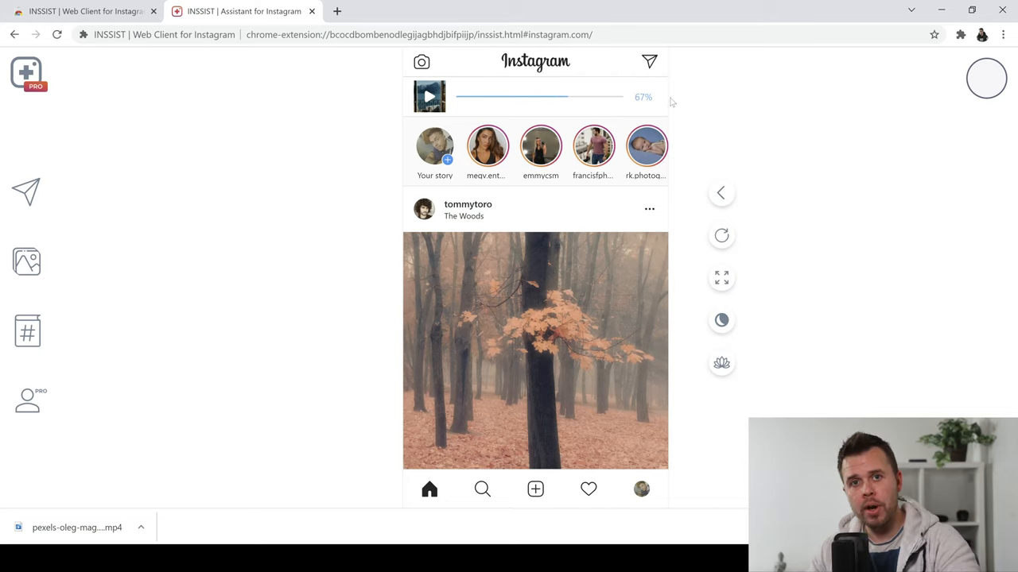